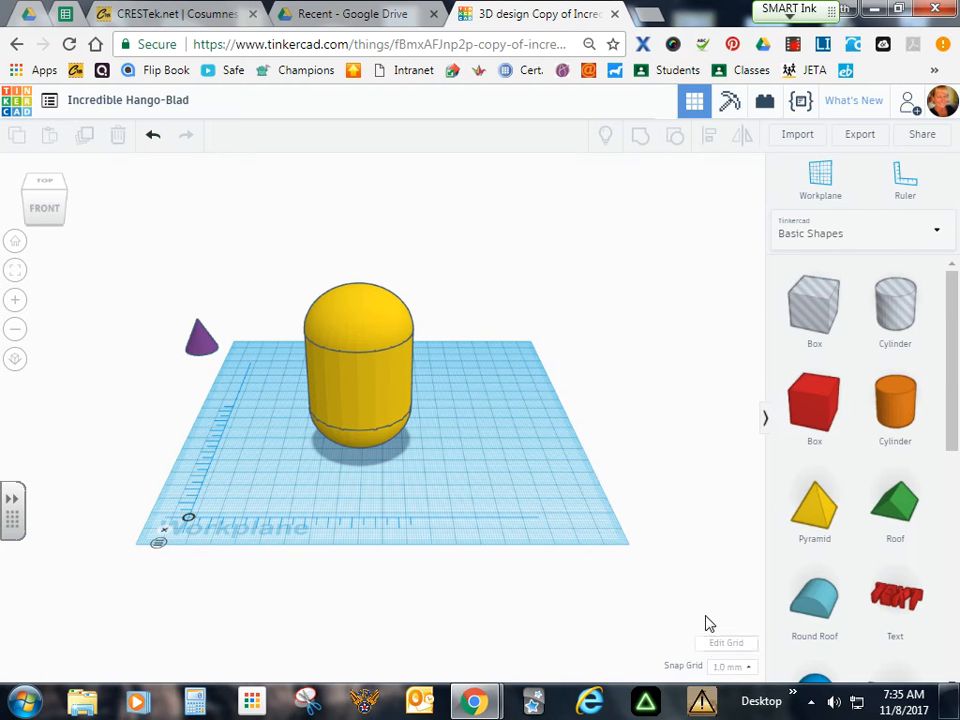
Step: Duplicate the yellow Minion body and set the copy beside the original
left_click(358, 380)
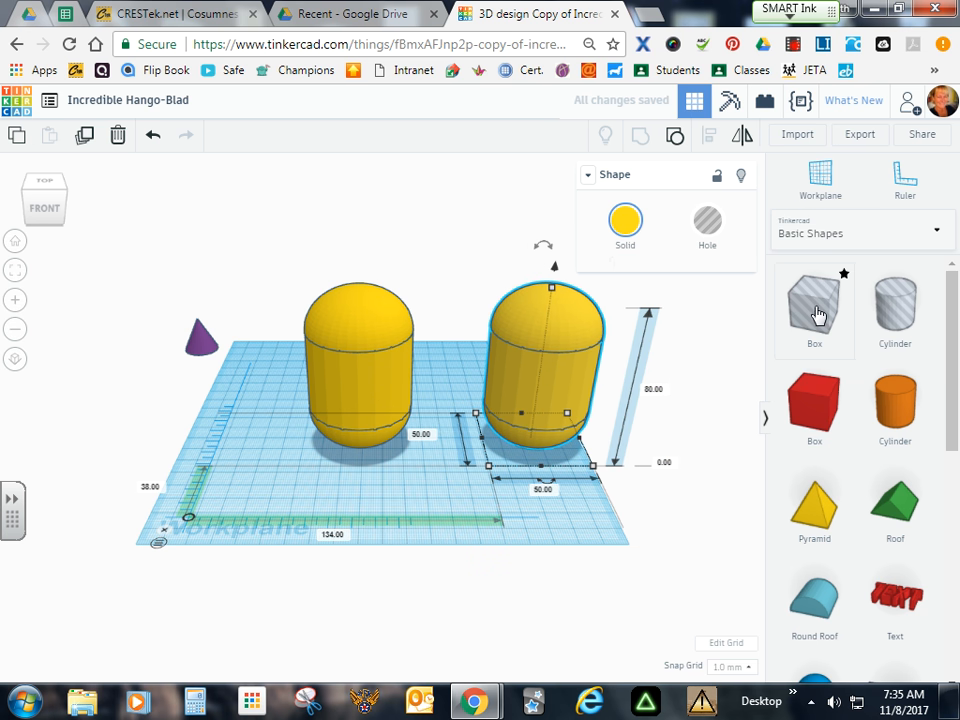
Step: Place a hole box around the lower part of the duplicate body, 42 units tall
left_click_drag(624, 316, 456, 390)
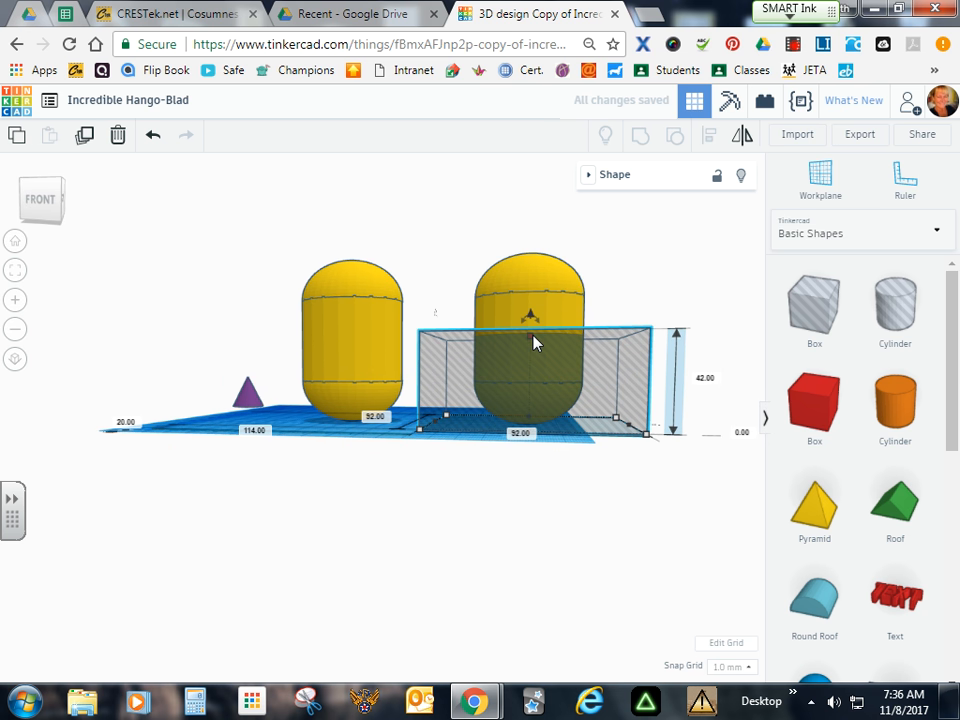
mouse_move(704, 392)
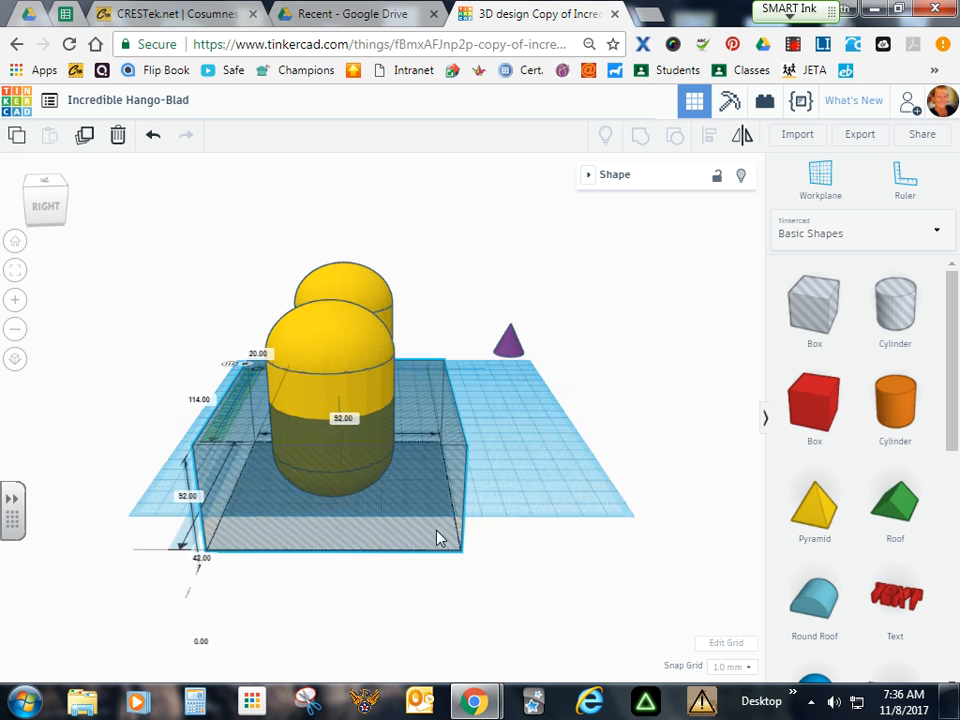
Step: Raise the hole box over the duplicate's top half and group them into a 40-unit cup
left_click_drag(520, 544, 590, 508)
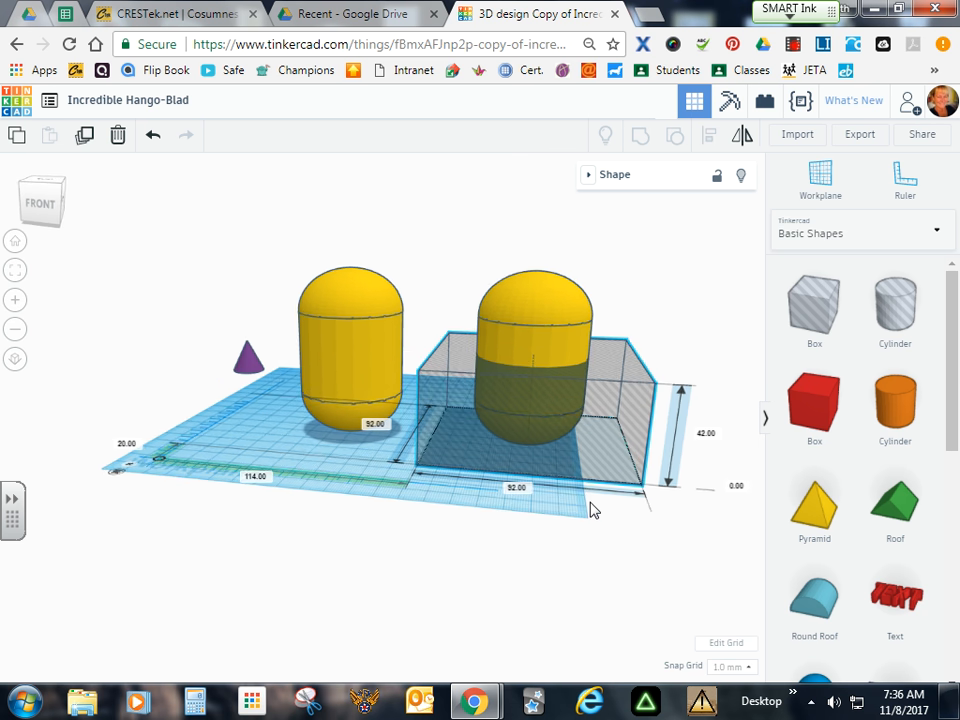
left_click(532, 320)
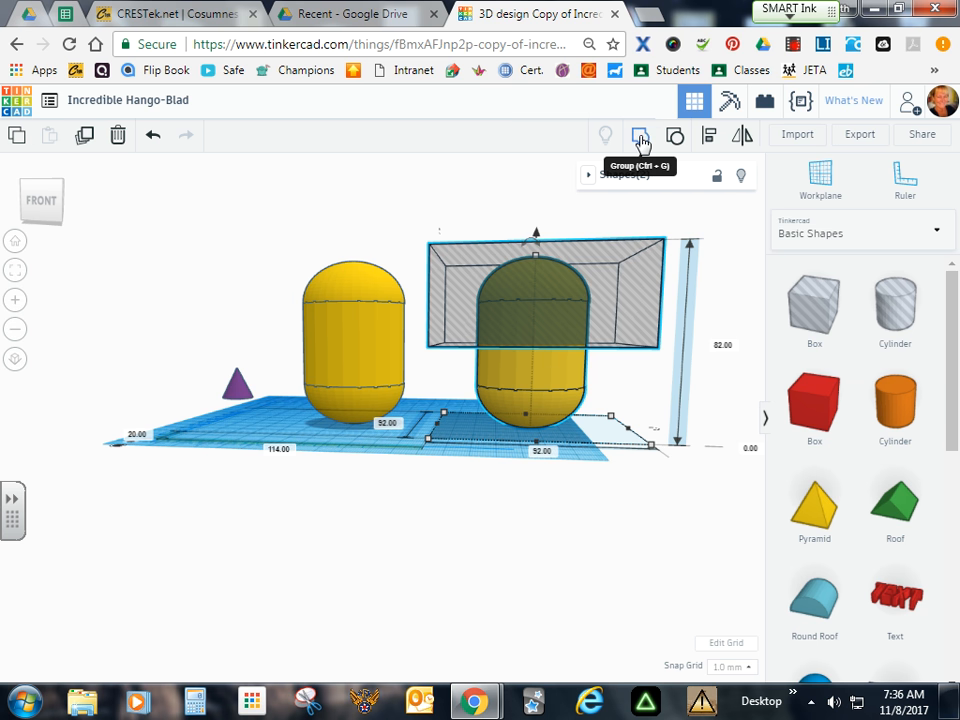
left_click(640, 136)
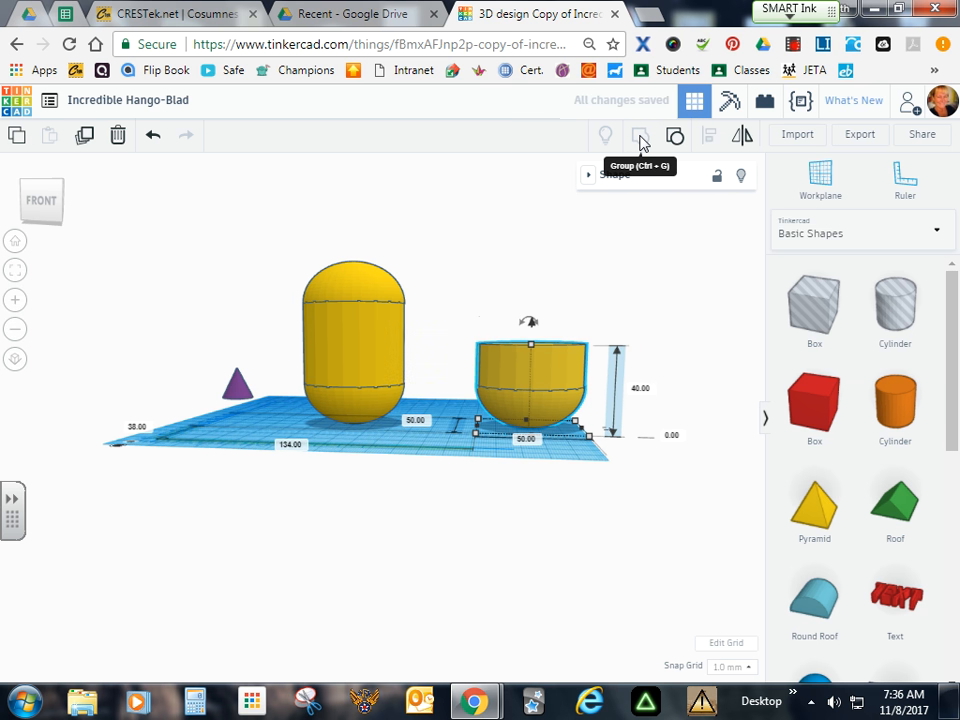
Step: Colour the remaining half-height cup blue via the Shape panel swatch
left_click(624, 228)
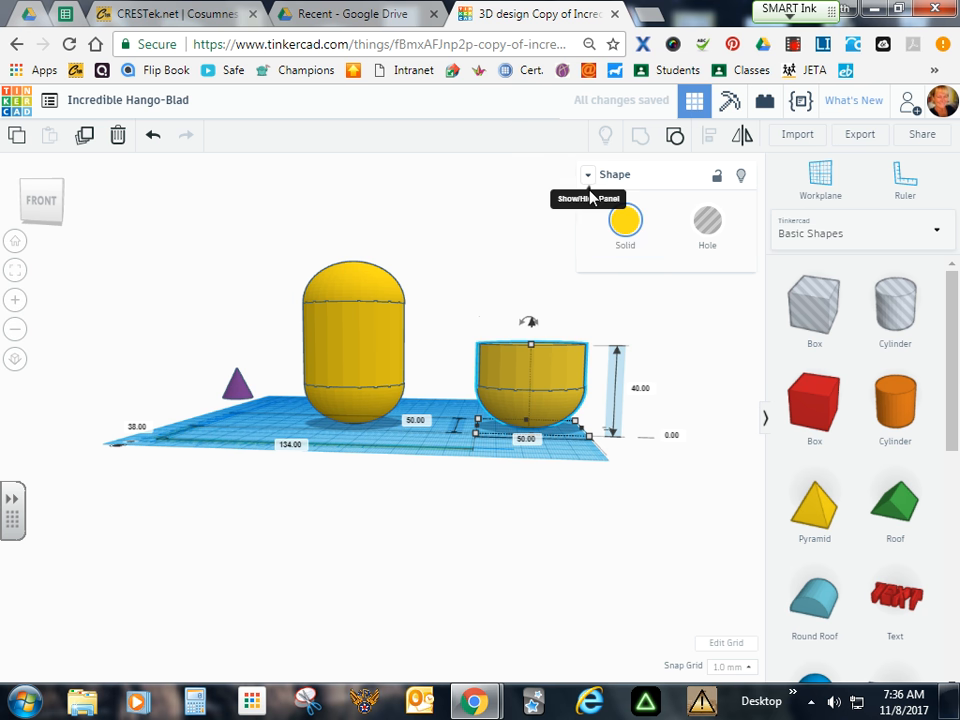
left_click(624, 222)
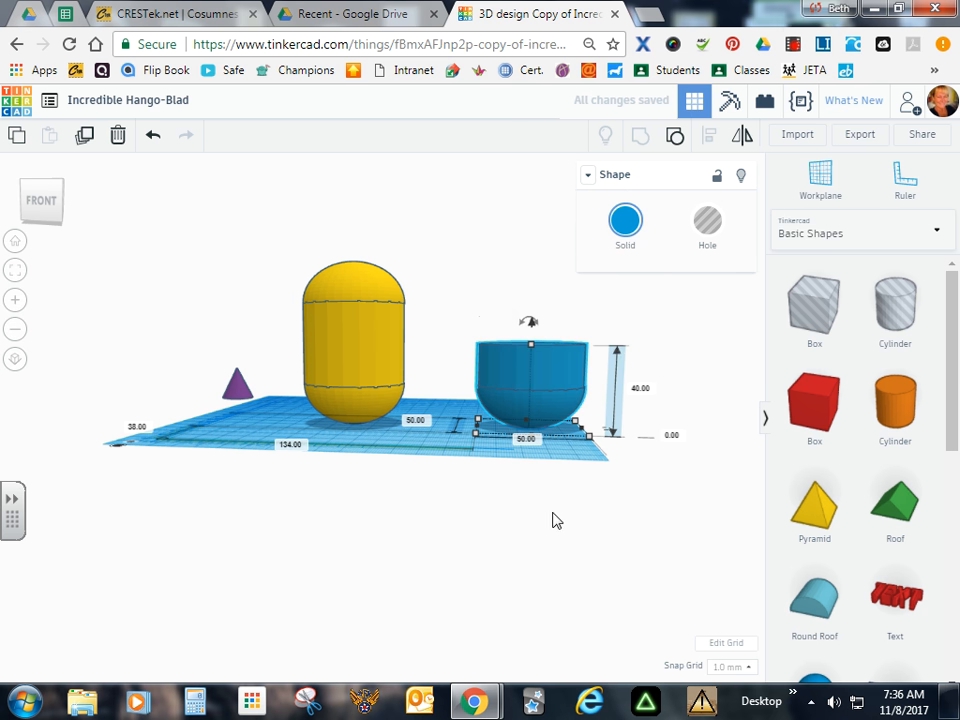
left_click(536, 390)
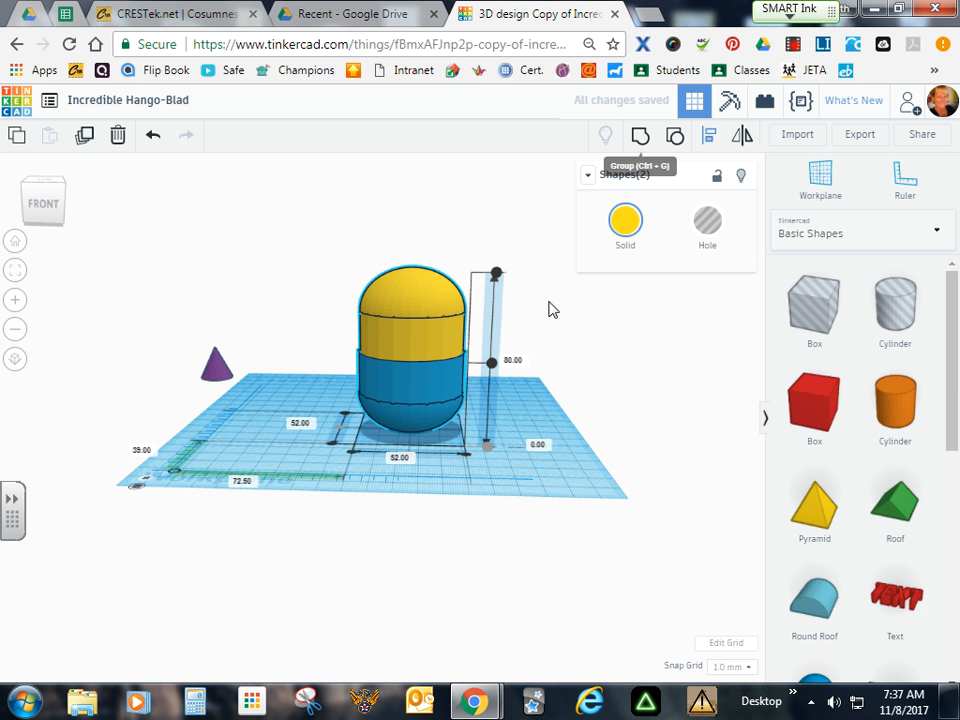
mouse_move(656, 376)
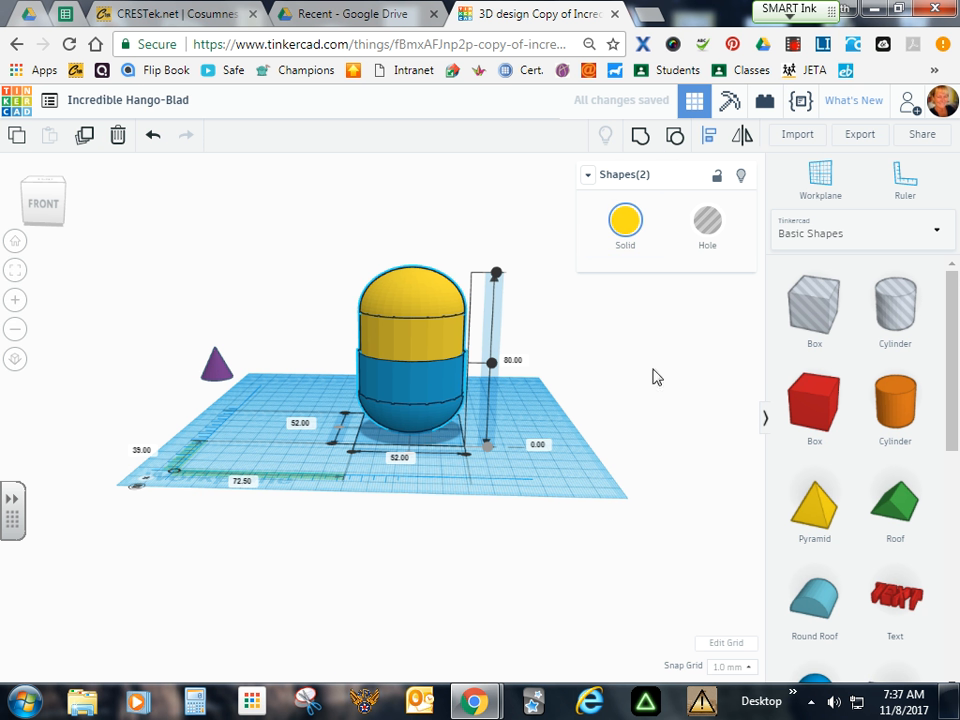